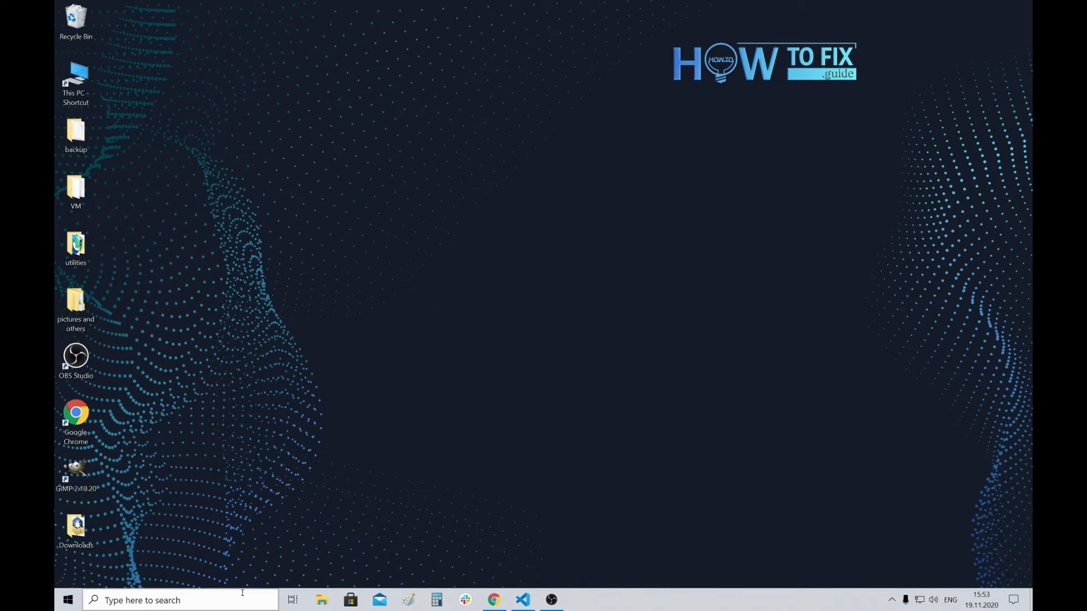
Search for 'command' and launch Command Prompt as administrator
click(180, 600)
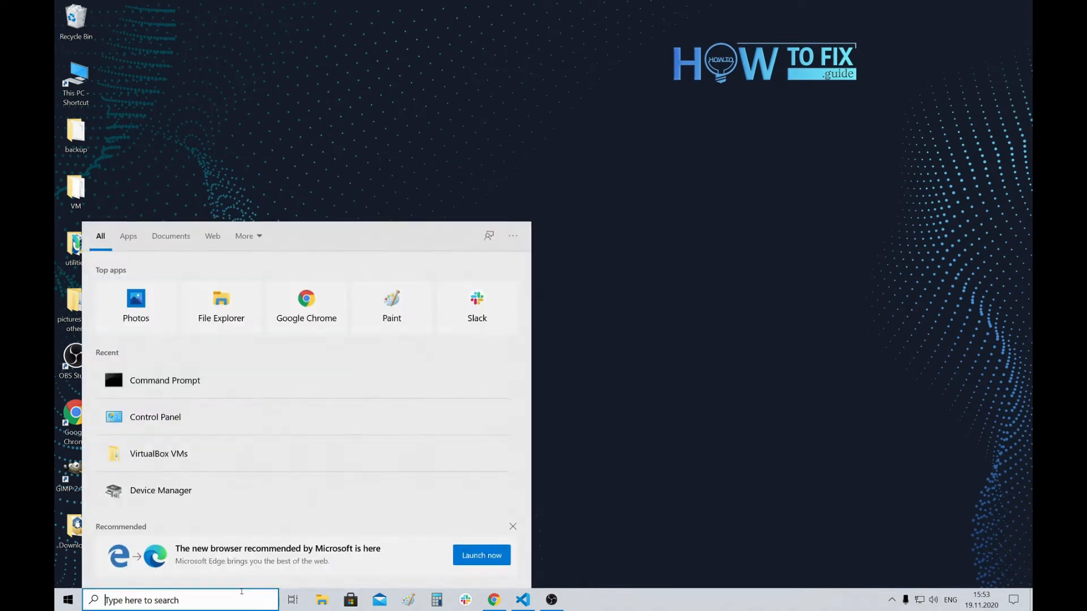
text(co)
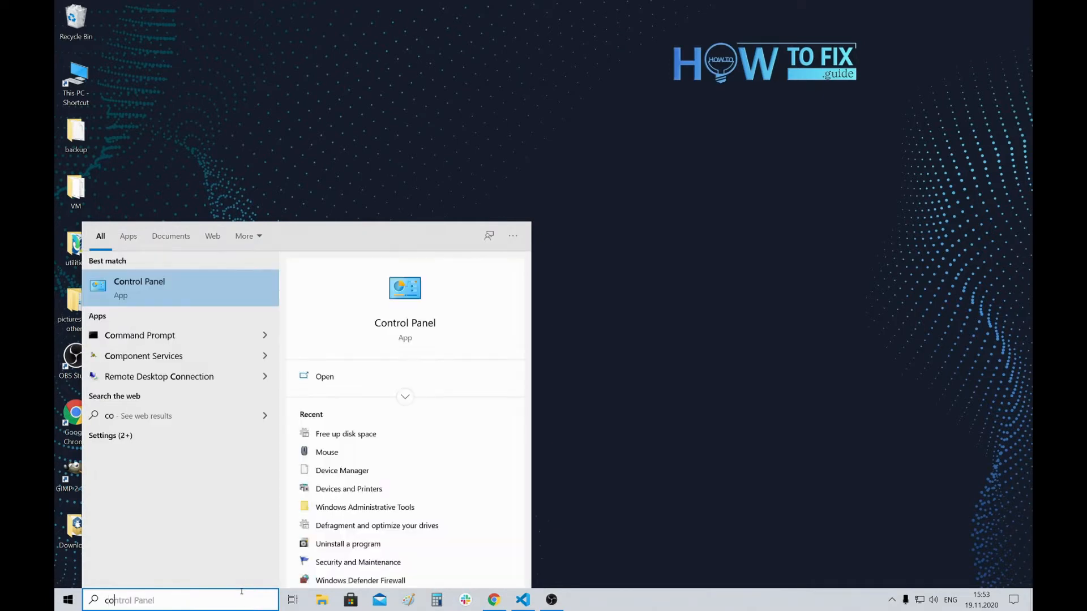
text(command)
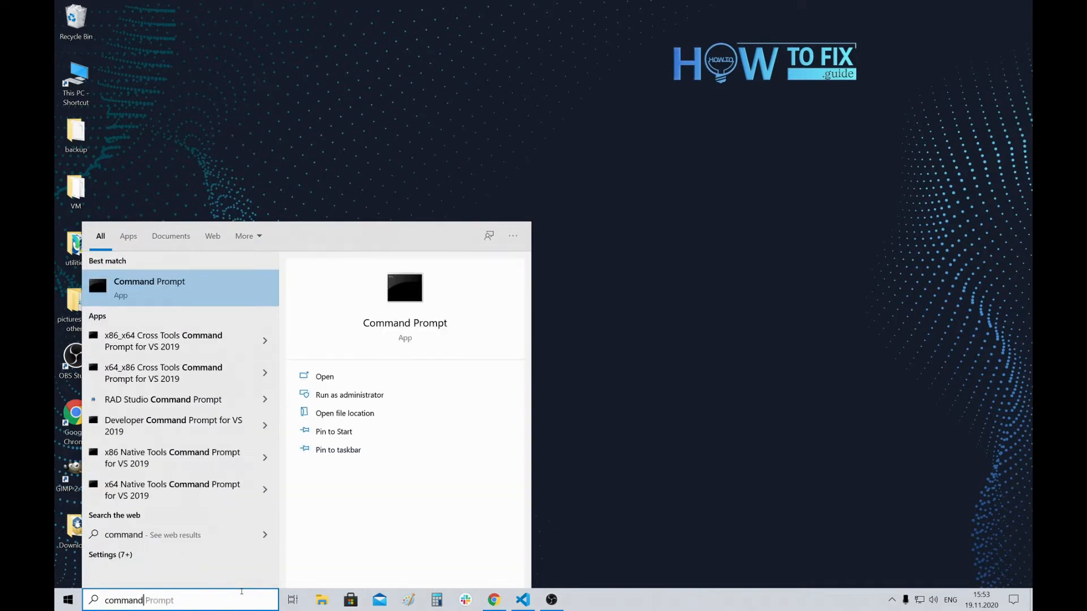
click(349, 394)
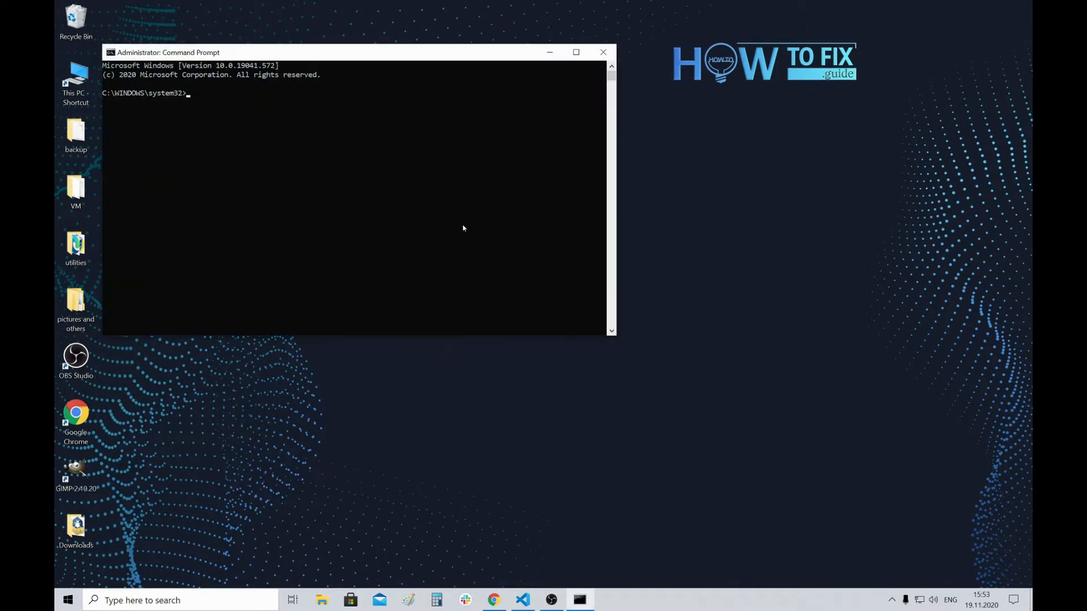
Run 'fsutil behavior query DisableDeleteNotify', confirming 0 (Disabled) for NTFS and ReFS
click(448, 211)
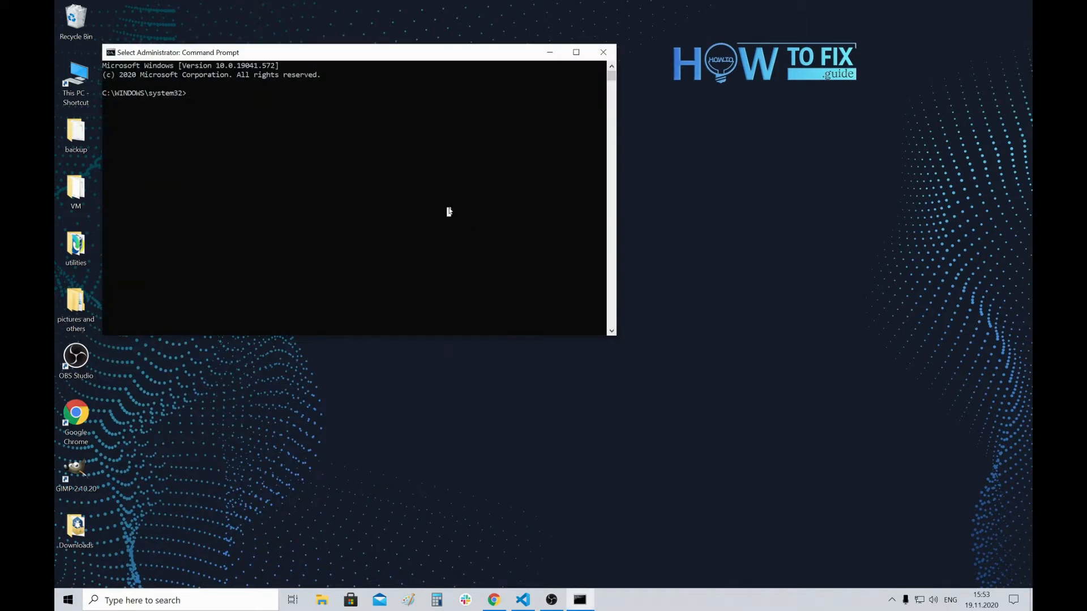
text(fsutil)
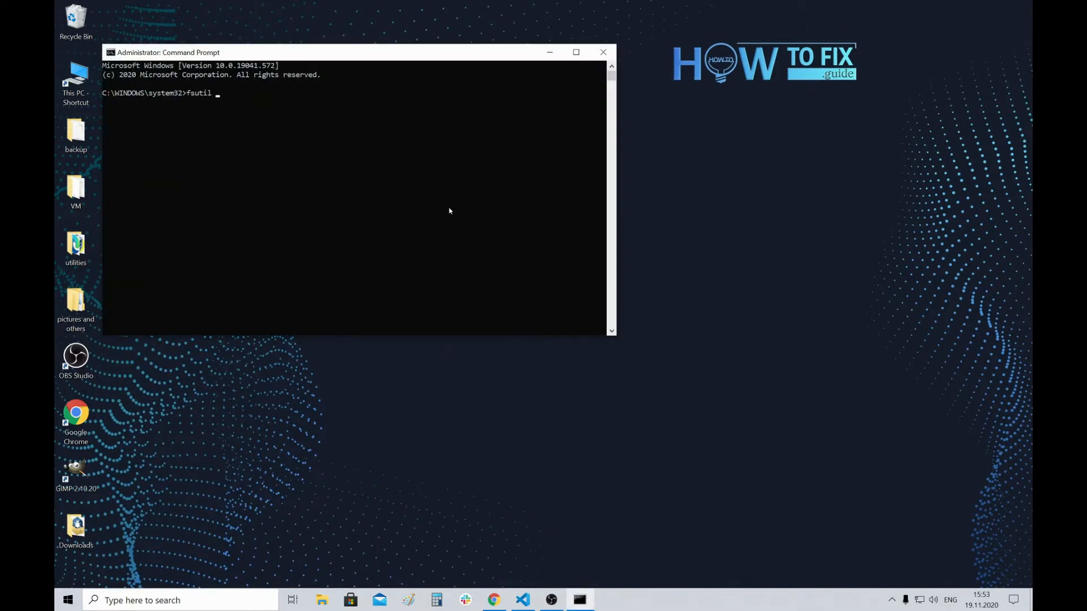
text(behav)
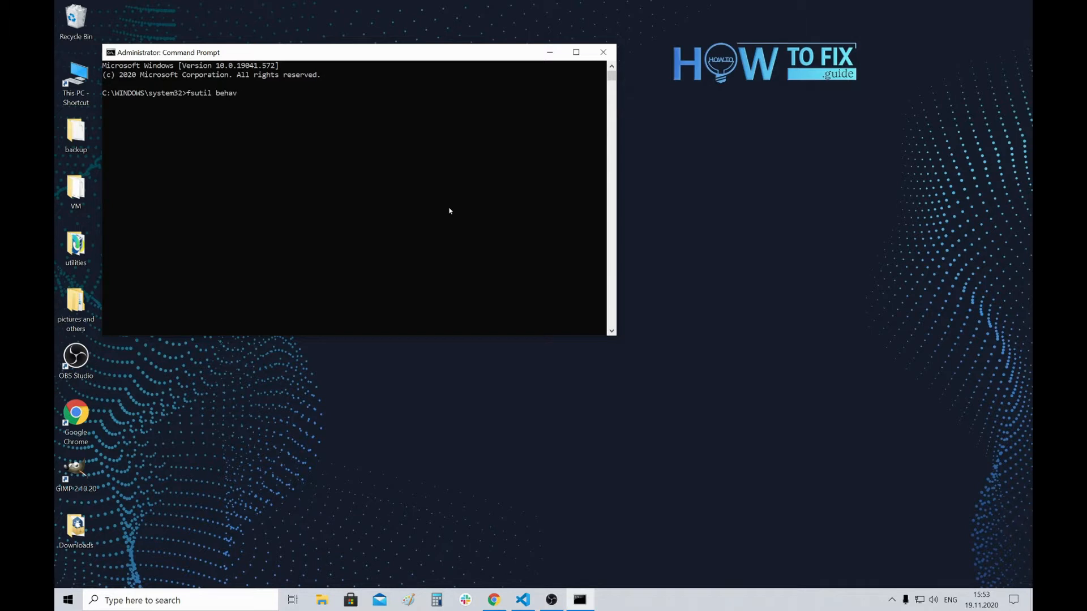
text(ior que)
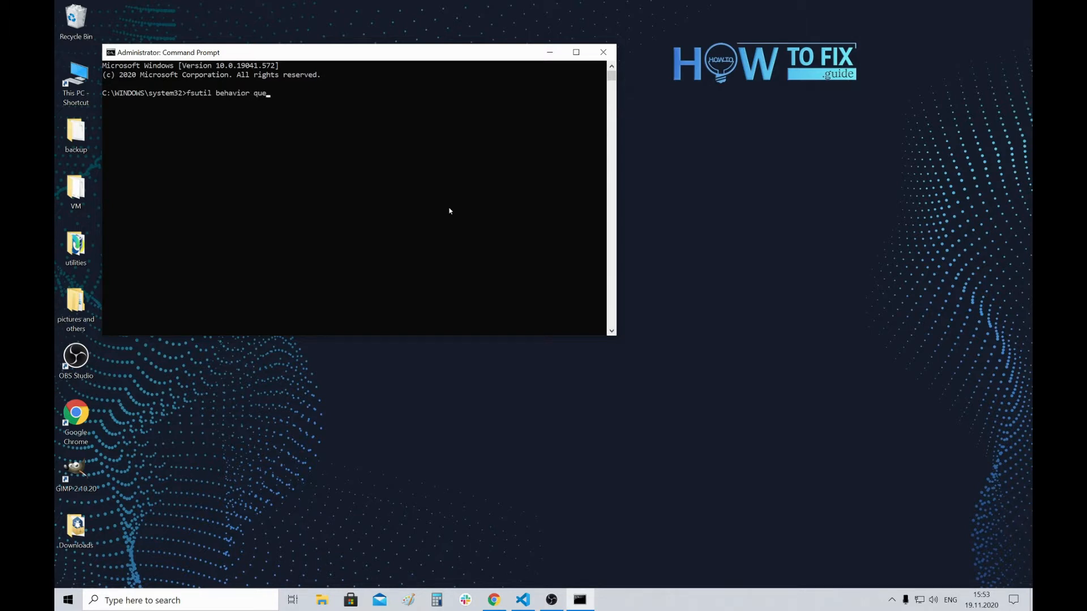
text(ry Disa)
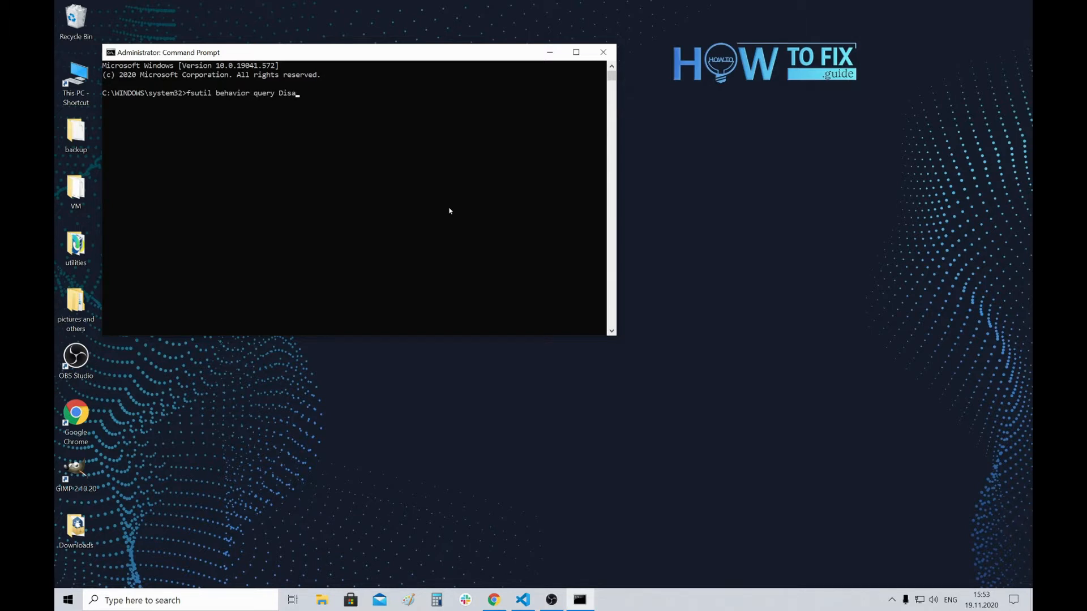
text(ble)
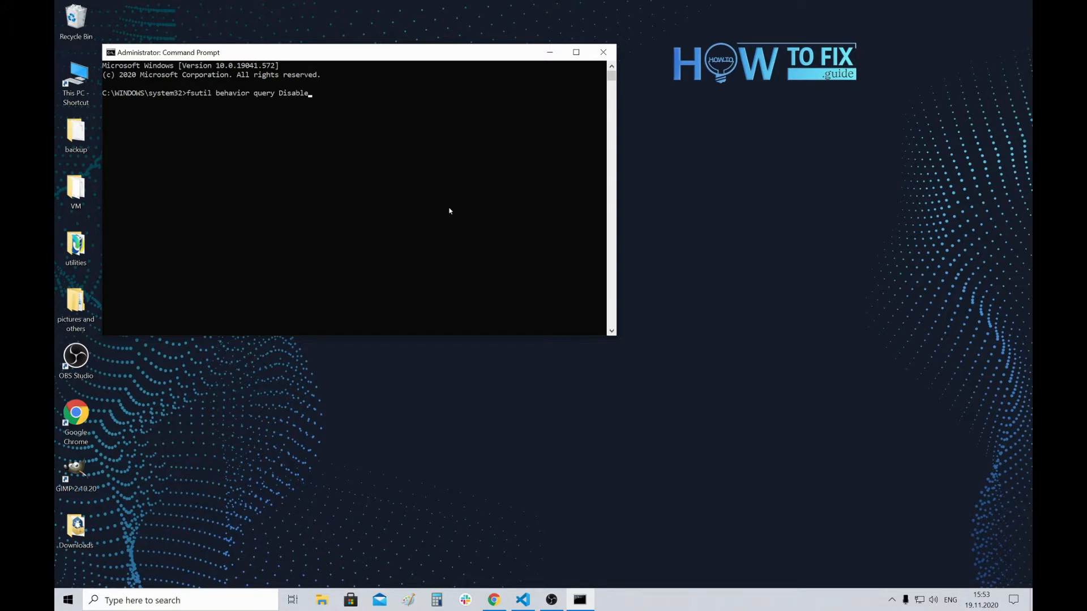
text(DeleteNoti)
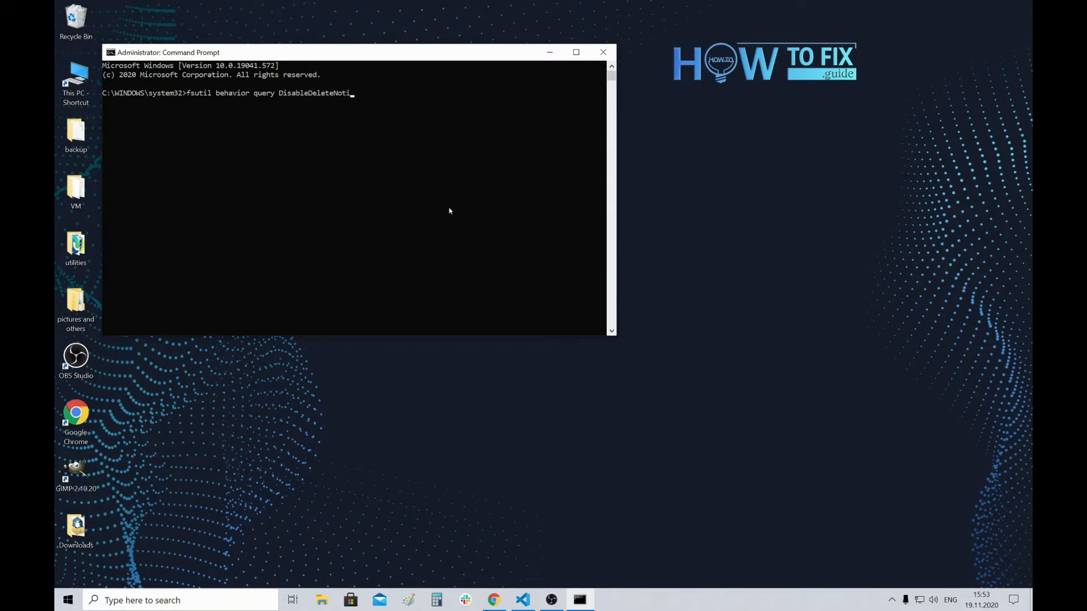
key(Return)
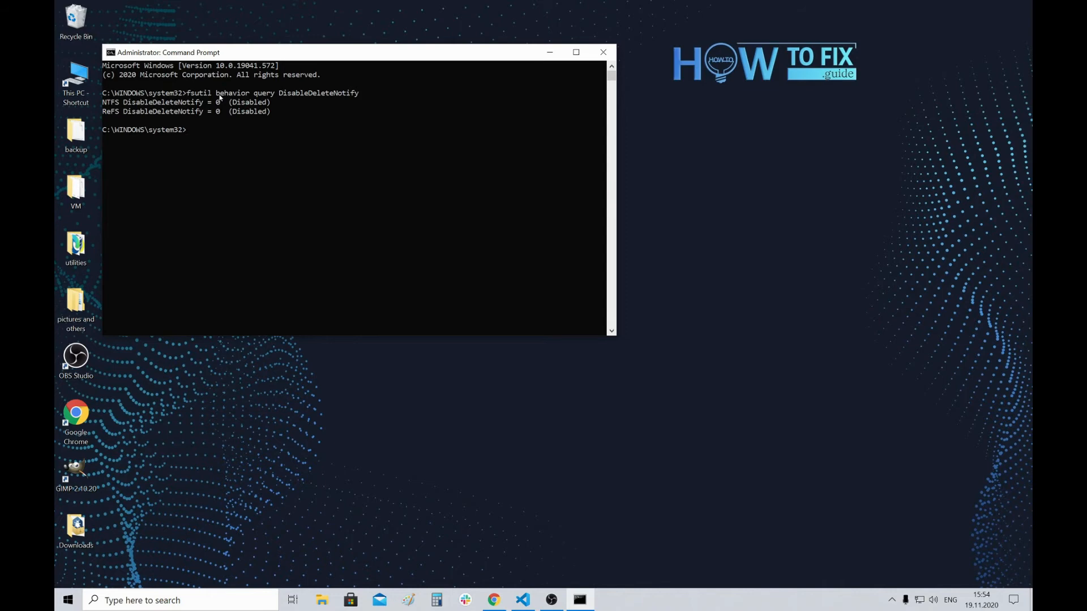
text(fsutil be)
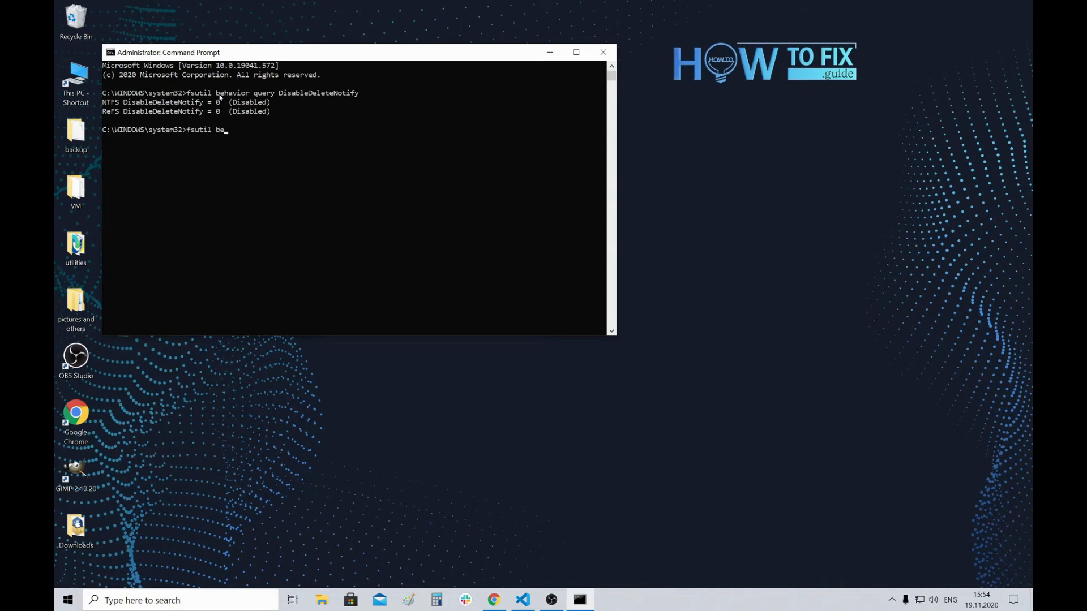
Enter 'fsutil behavior set DisableDeleteNotify 1' to set NTFS DisableDeleteNotify to Enabled
text(havior)
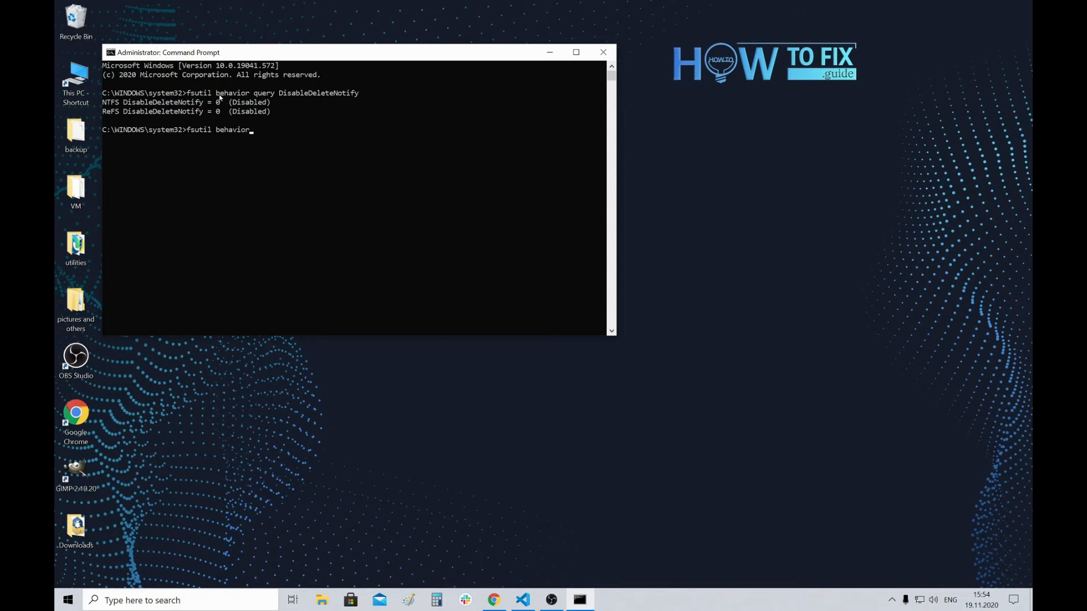
text(set Dis)
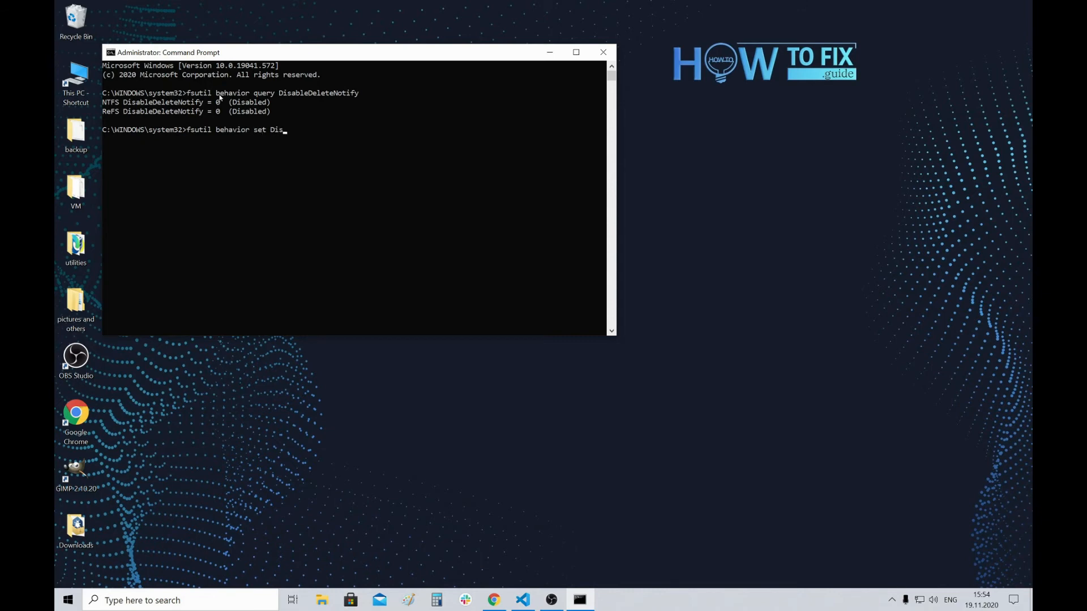
text(ableDelete)
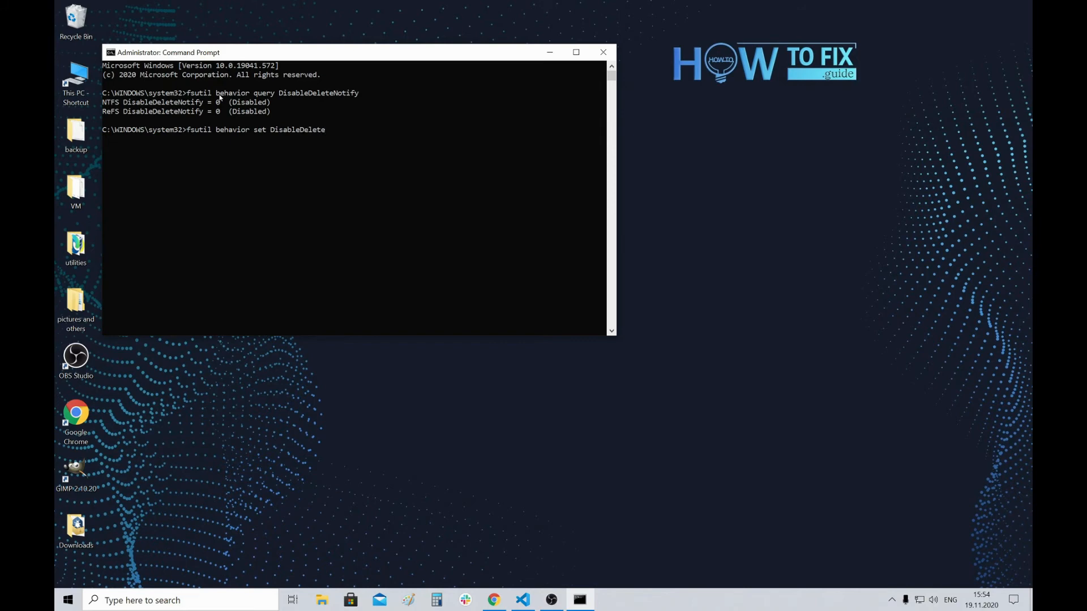
text(Notify 1)
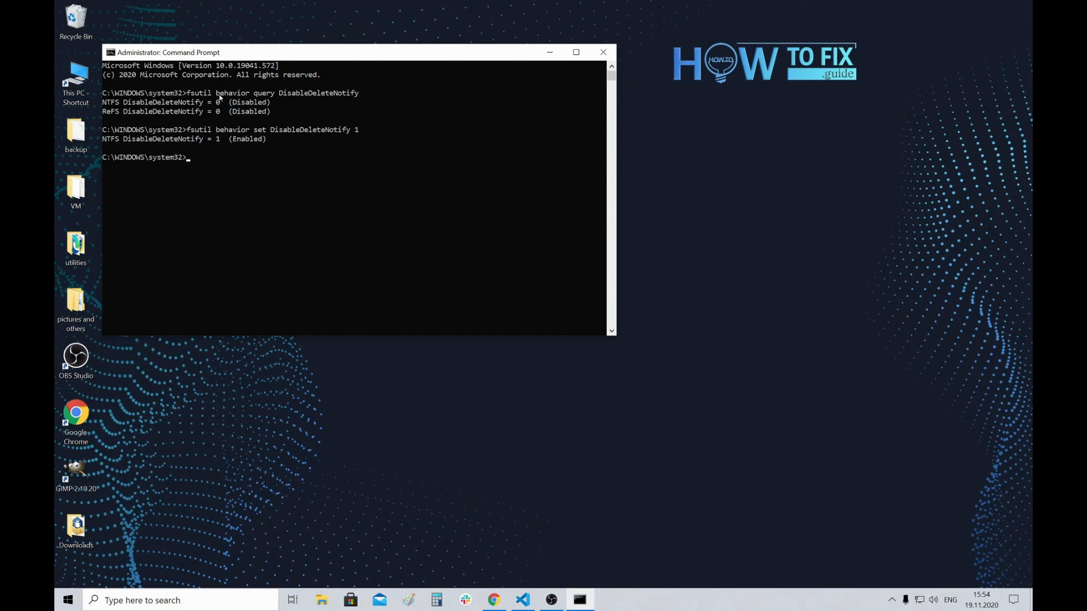
mouse_move(209, 140)
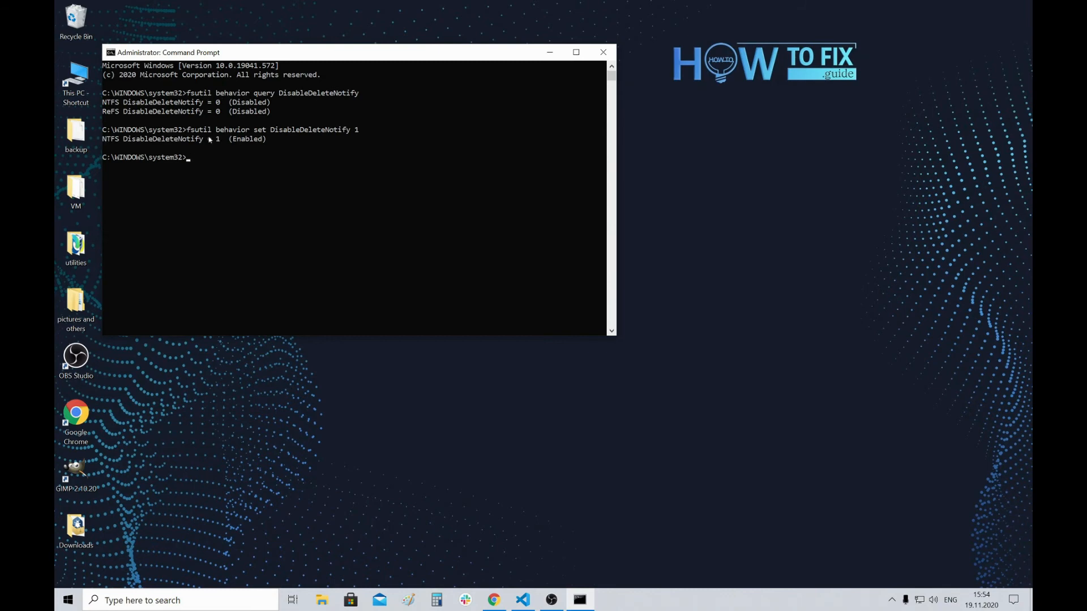
mouse_move(218, 130)
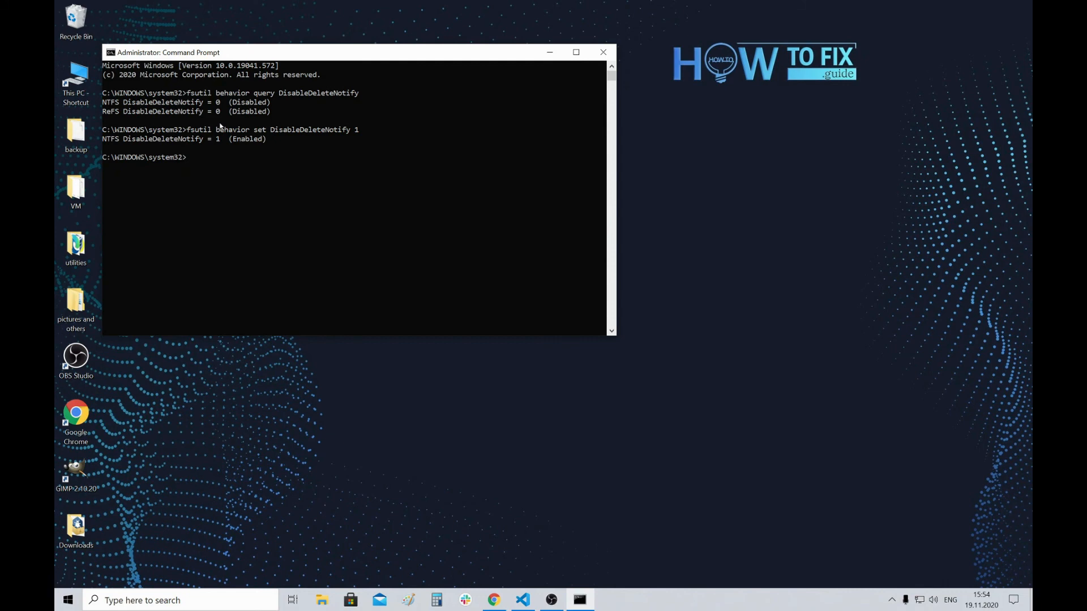
Run 'fsutil behavior set DisableDeleteNotify 0', restoring NTFS to 0 (Disabled)
text(fsutil behavior set DisableDeleteNotify 0)
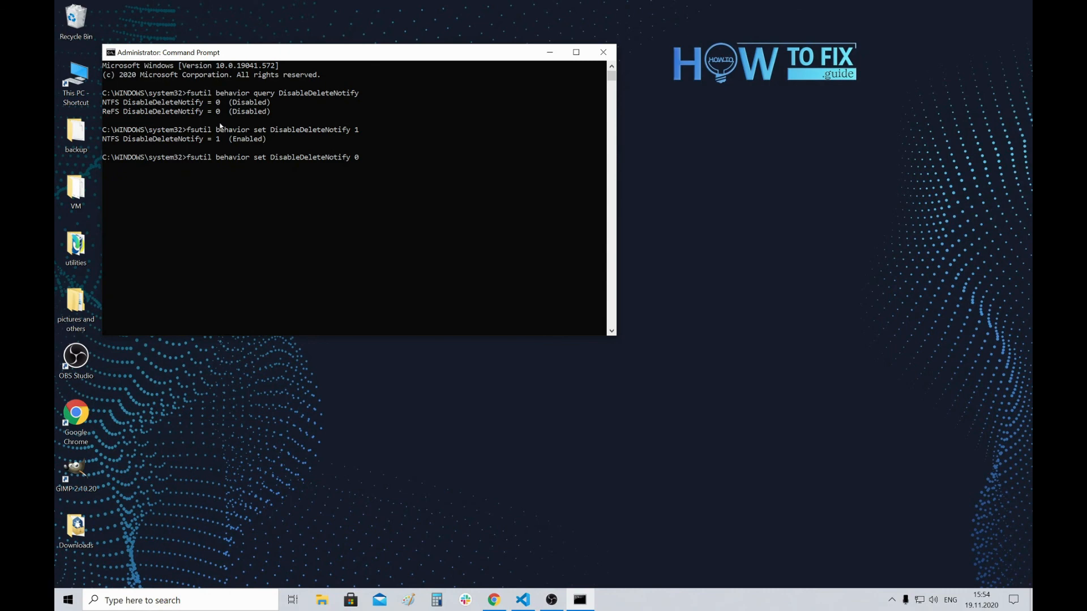
key(Return)
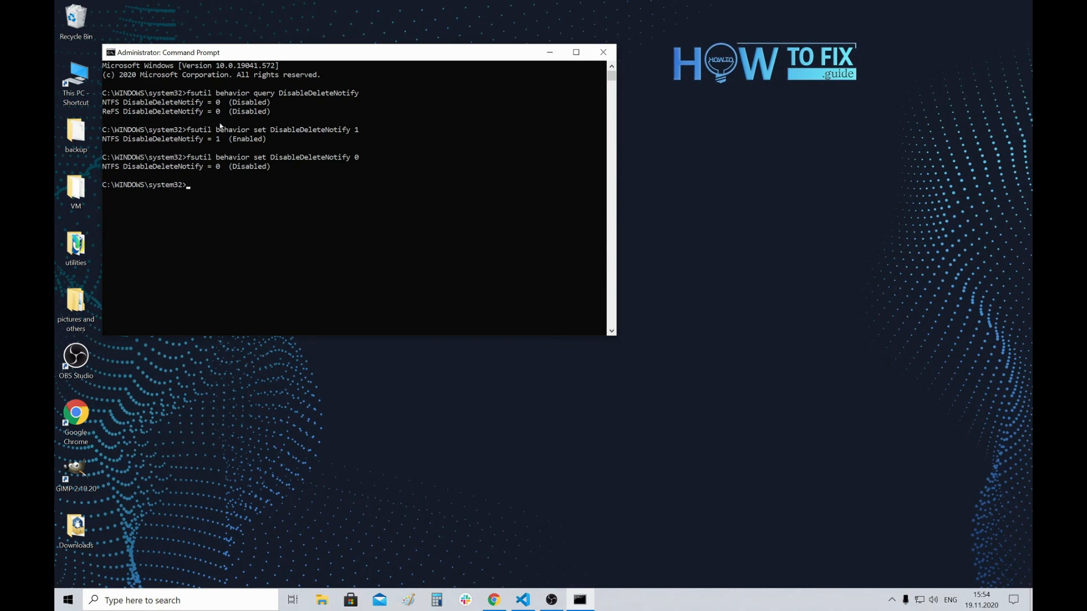